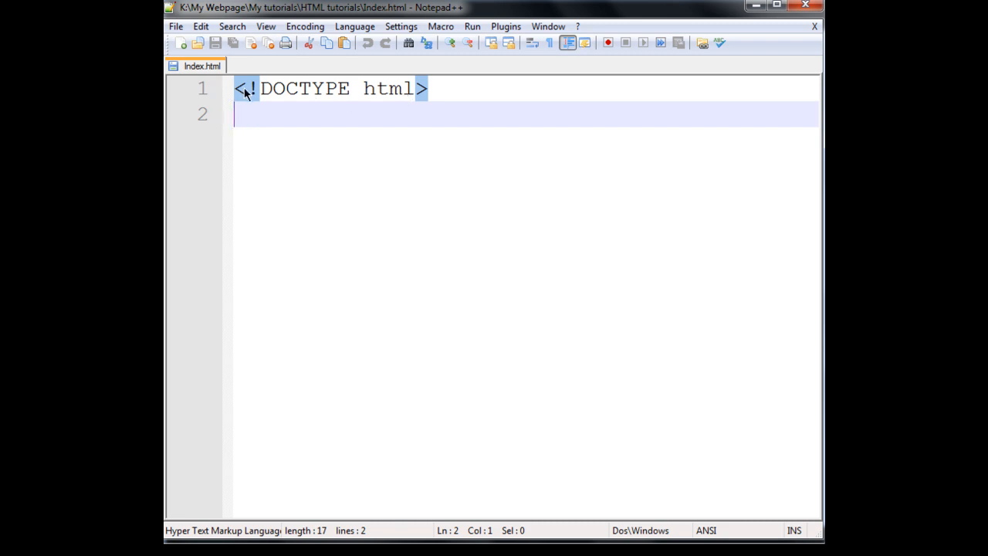
pyautogui.moveTo(272, 102)
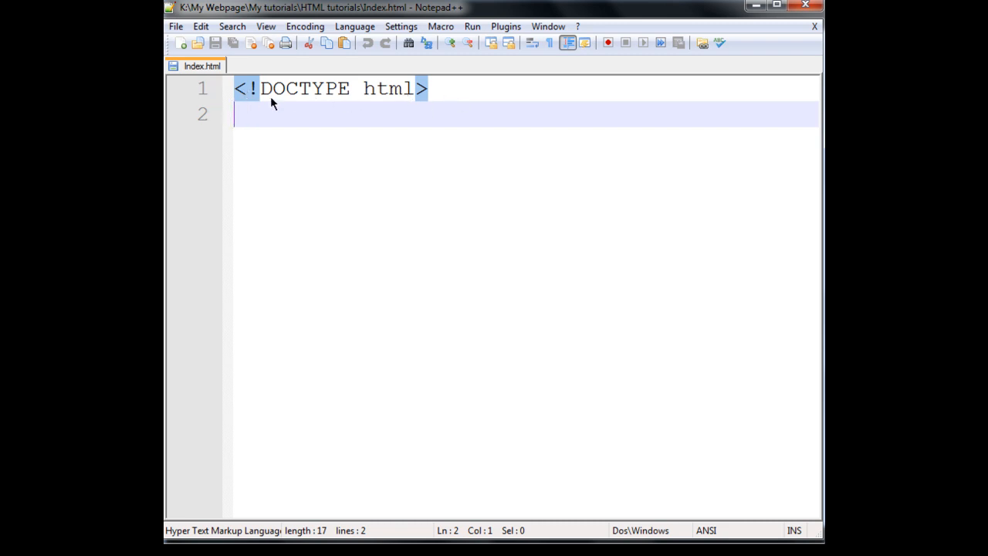
pyautogui.moveTo(290, 111)
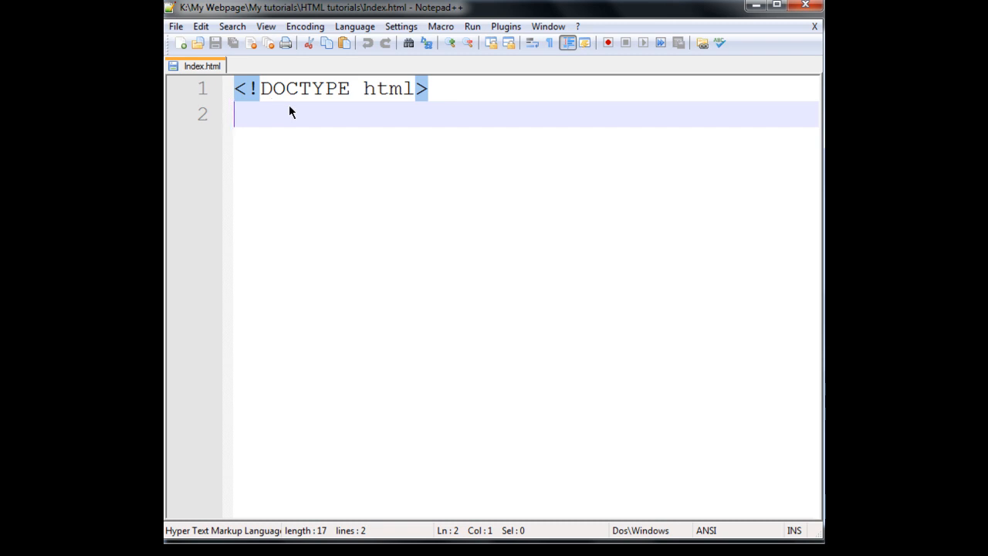
# Bring up the Save As dialog showing Index.html in the HTML tutorials folder.
pyautogui.click(176, 25)
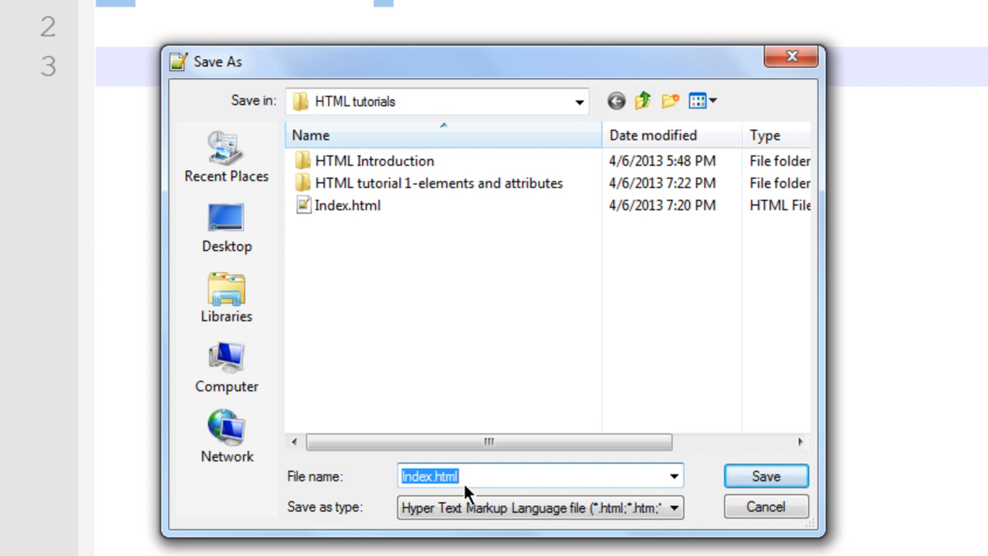
pyautogui.click(673, 506)
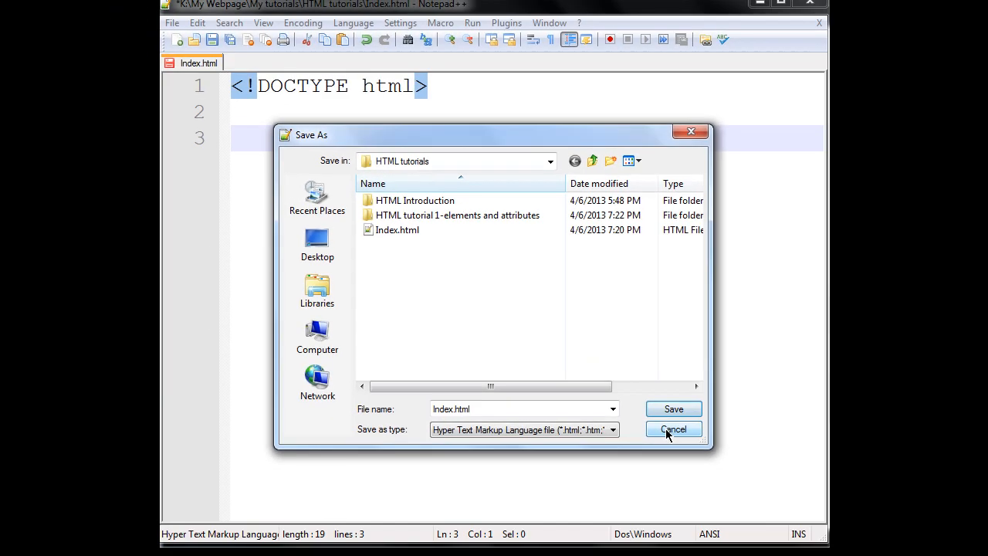
# Cancel the save dialog and add <html> and </html> tags after the doctype.
pyautogui.click(674, 429)
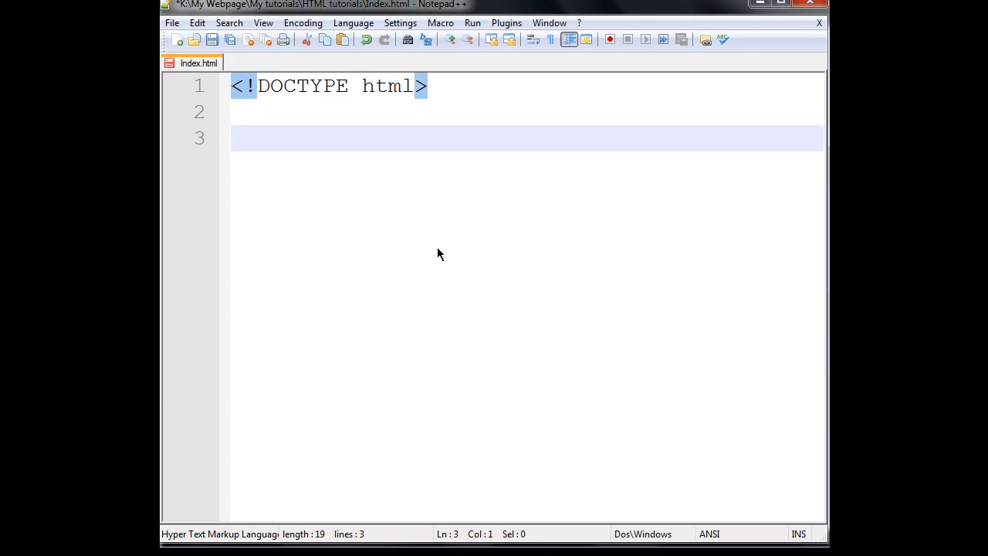
pyautogui.write('<')
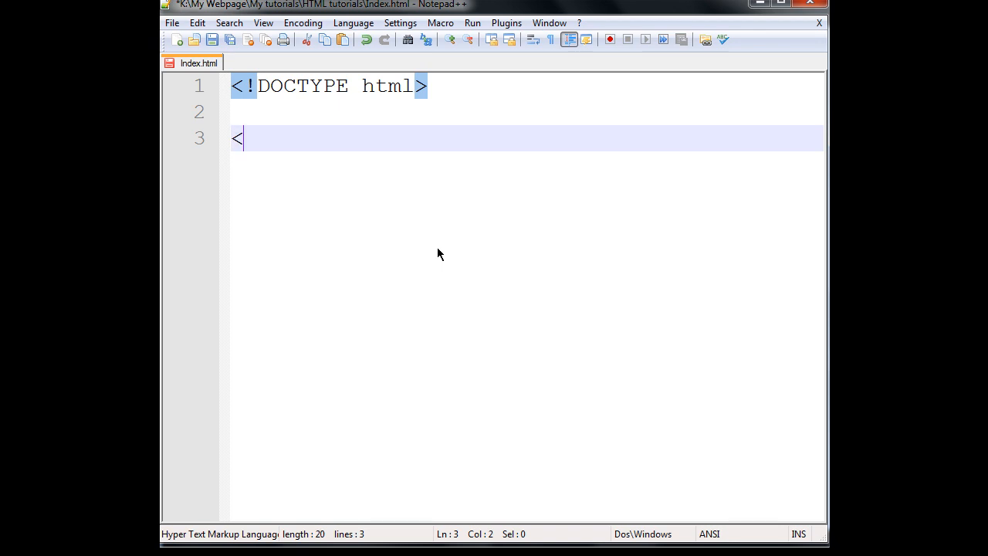
pyautogui.write('h')
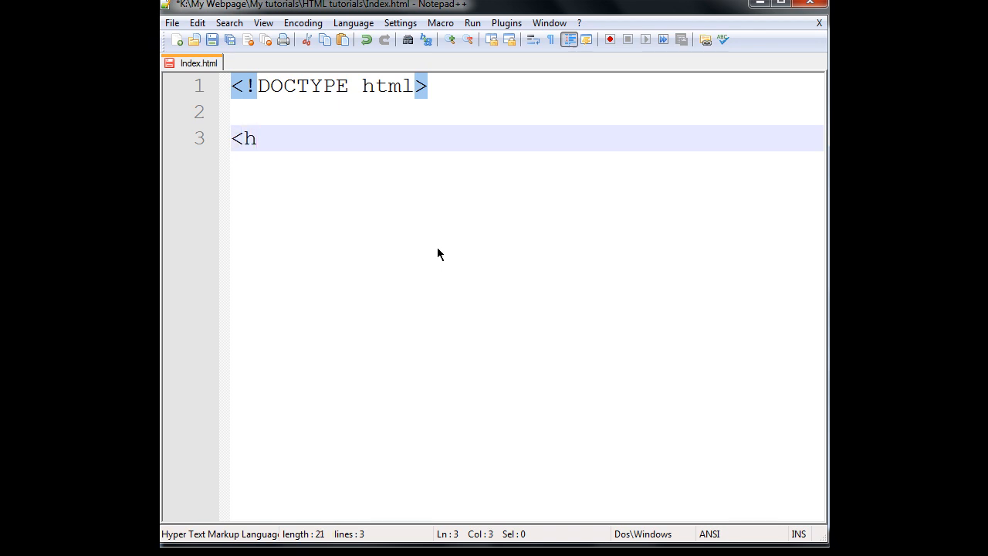
pyautogui.write('tml>')
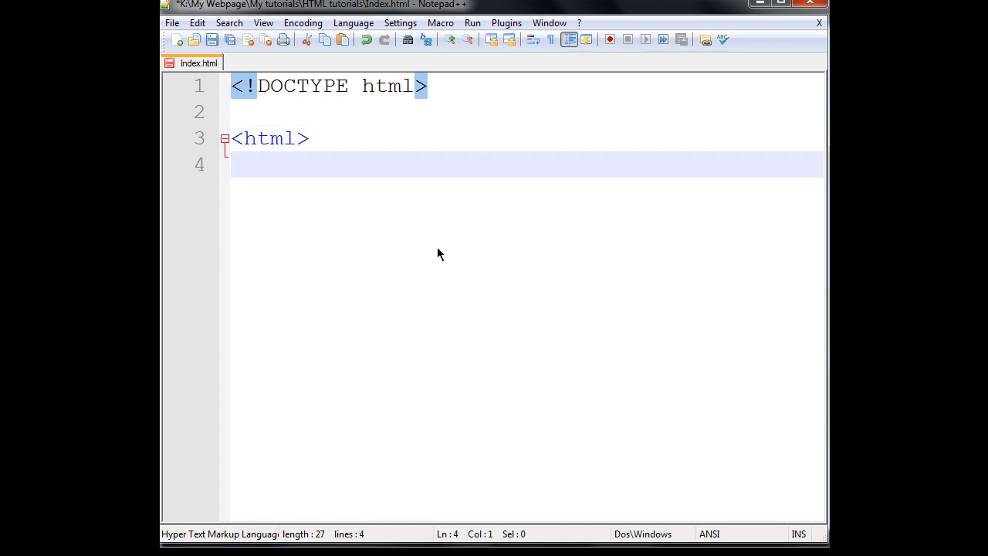
pyautogui.write('<')
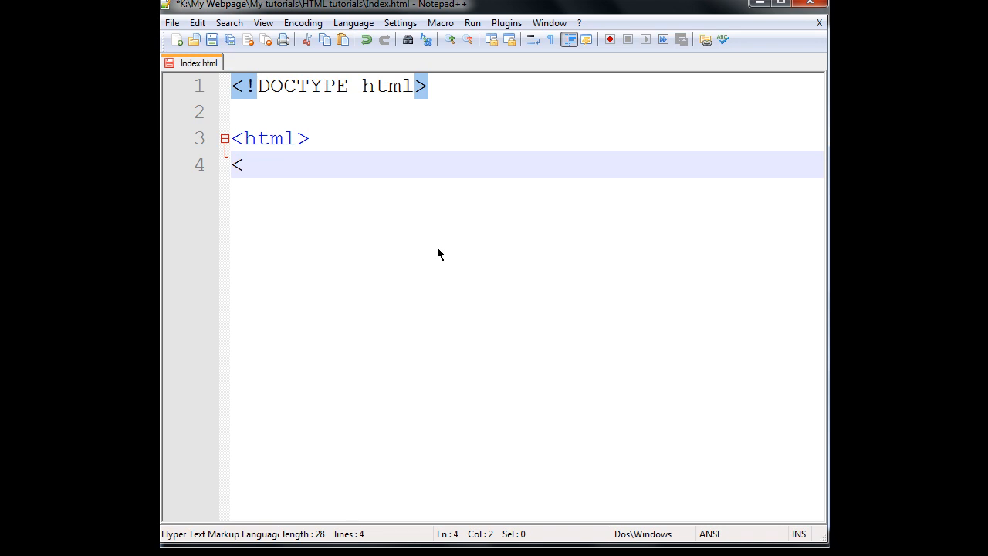
pyautogui.write('/html>')
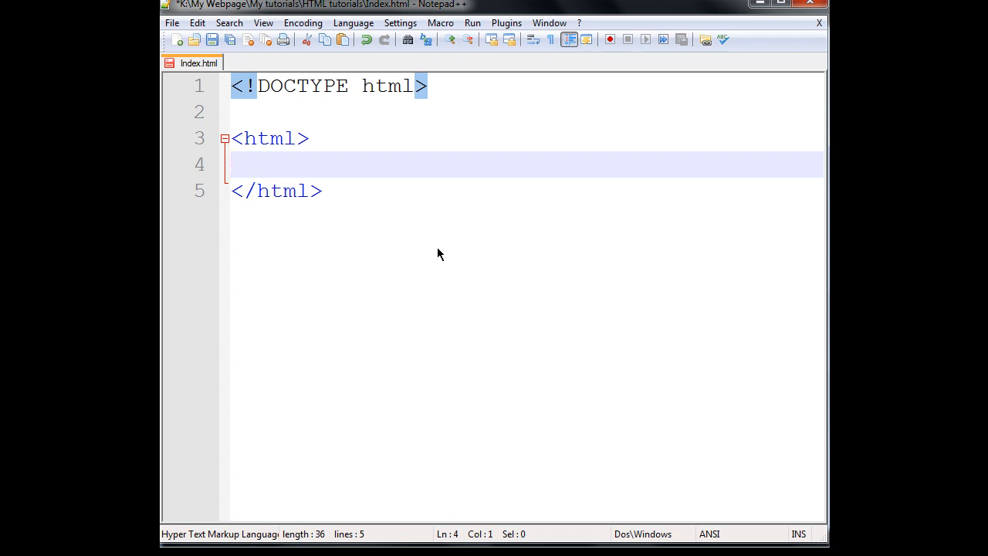
# Add <head></head> and <body></body> inside the html element, with a blank line inside head.
pyautogui.write('<head>')
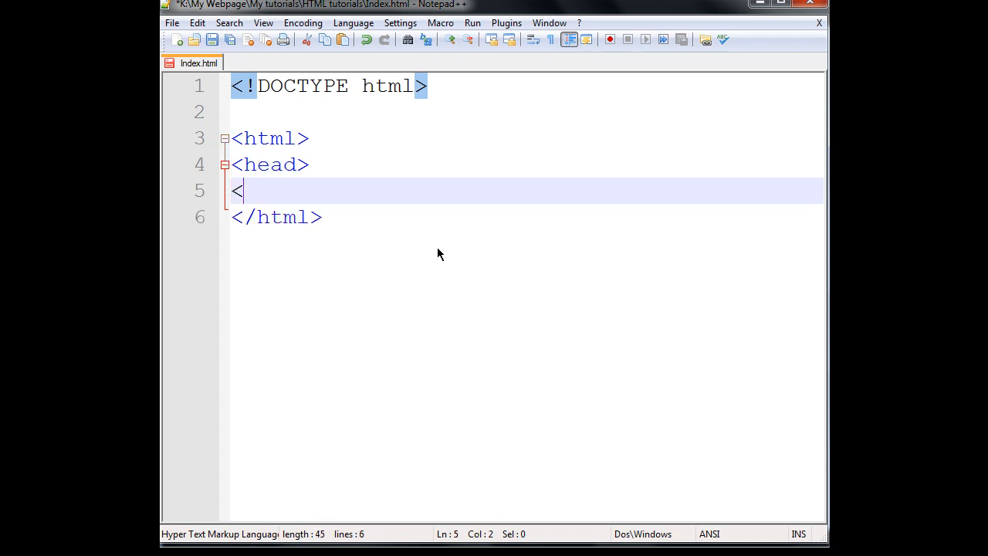
pyautogui.write('/head')
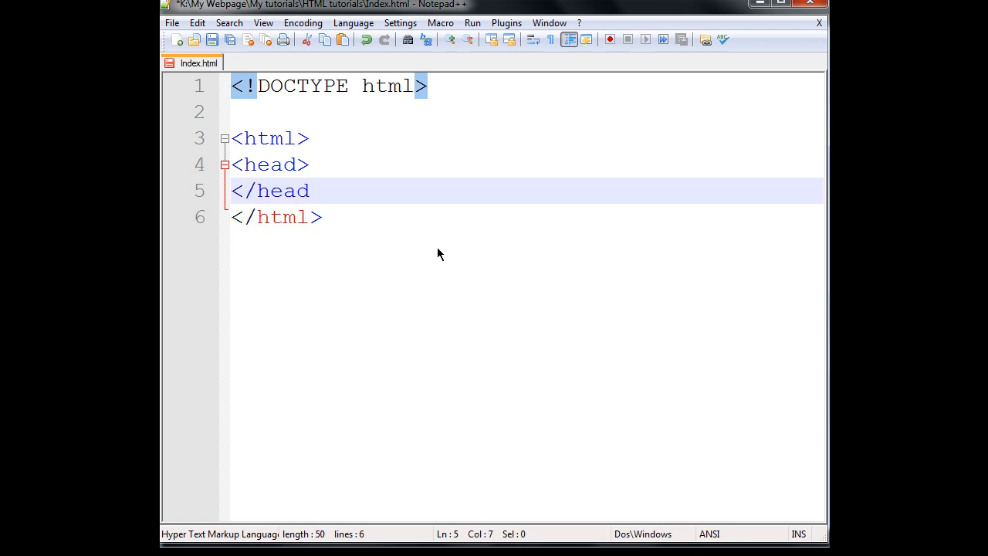
pyautogui.press('Enter')
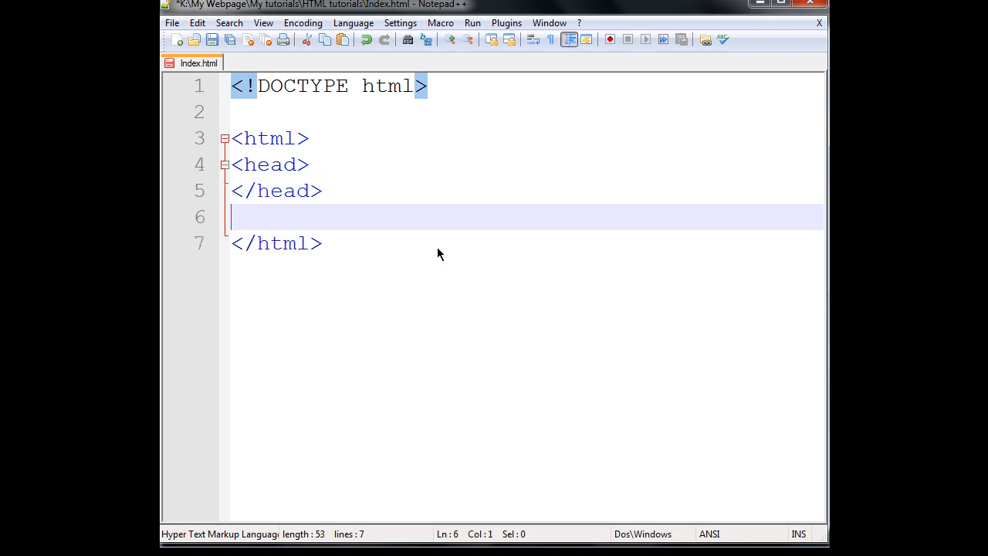
pyautogui.write('<')
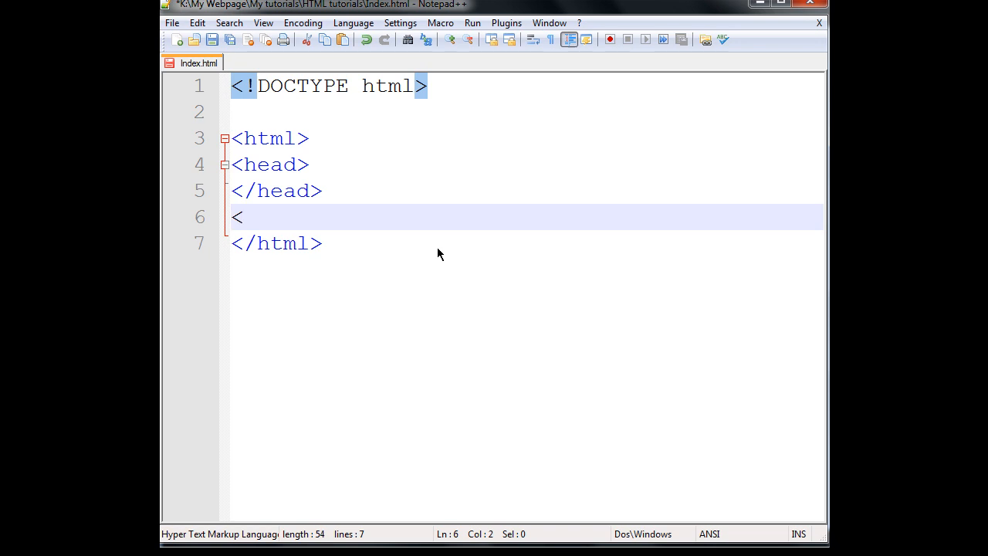
pyautogui.write('body>')
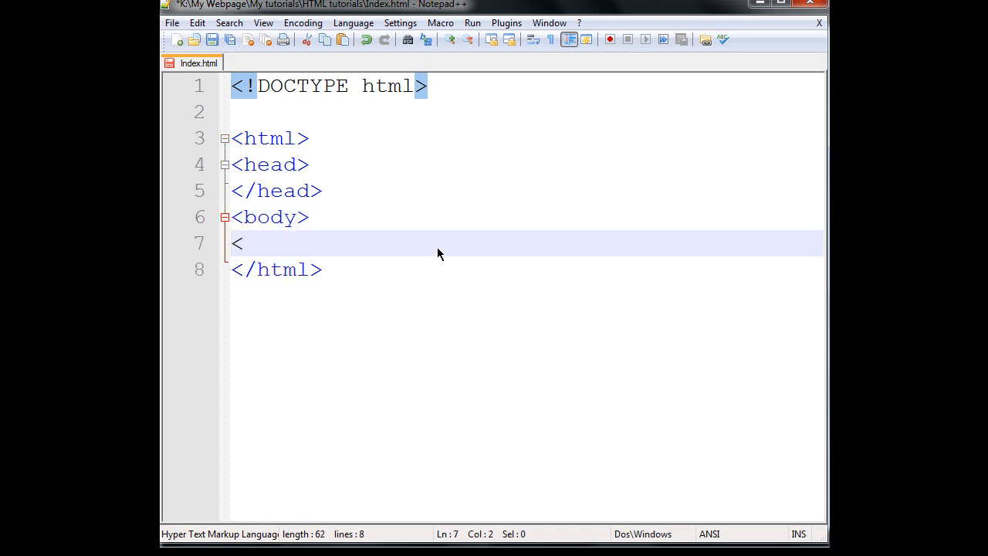
pyautogui.write('/body>')
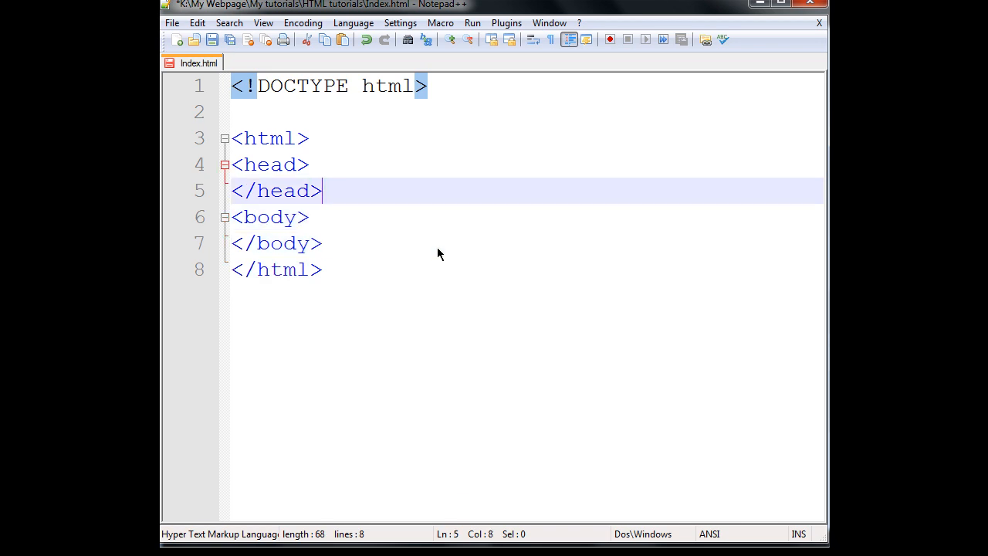
pyautogui.press('enter')
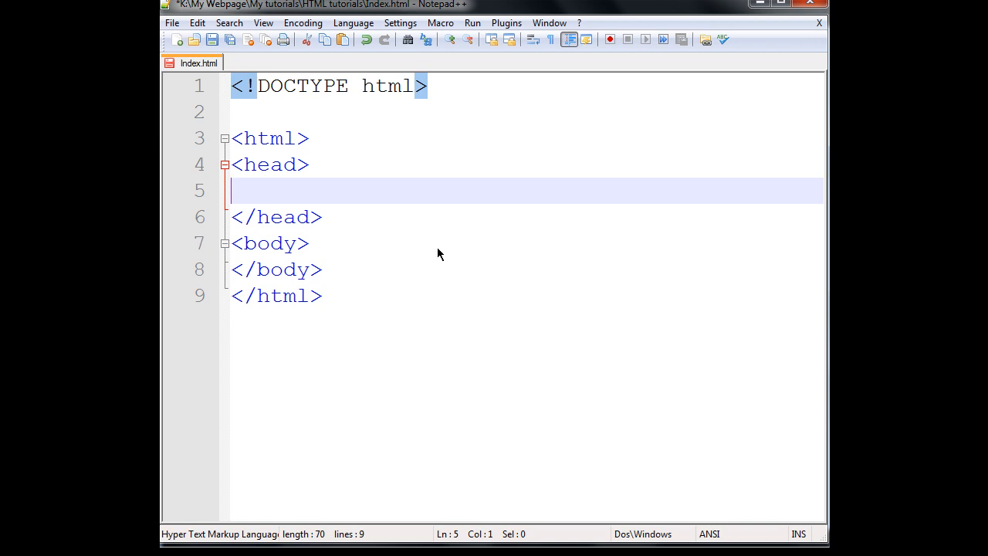
# Add an empty <title></title> pair inside head and place the cursor between the tags.
pyautogui.write('<t')
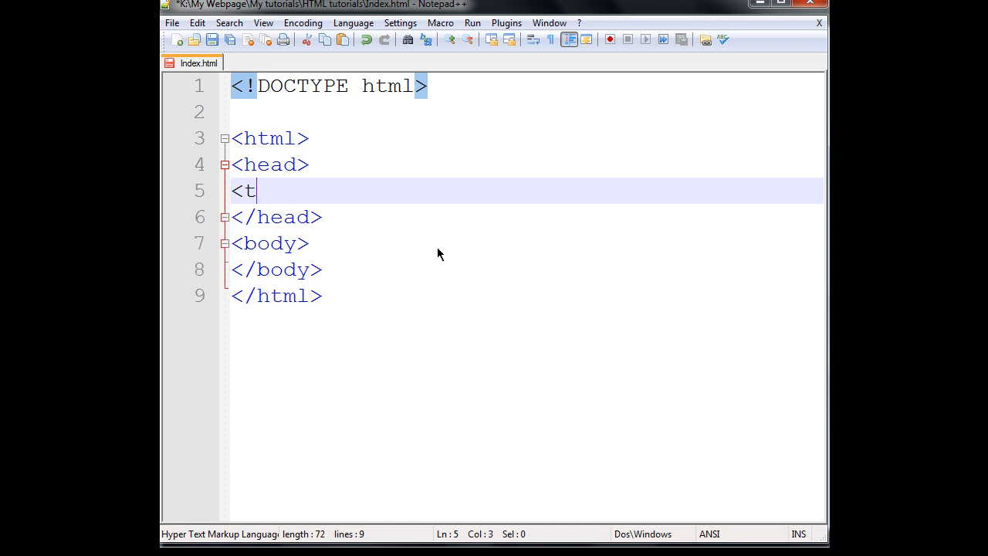
pyautogui.write('itle')
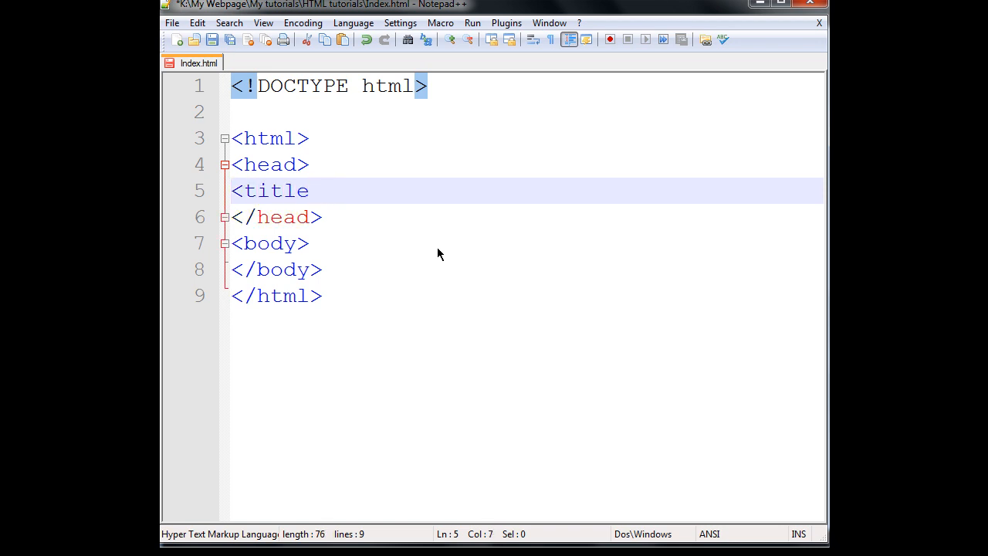
pyautogui.write('></title')
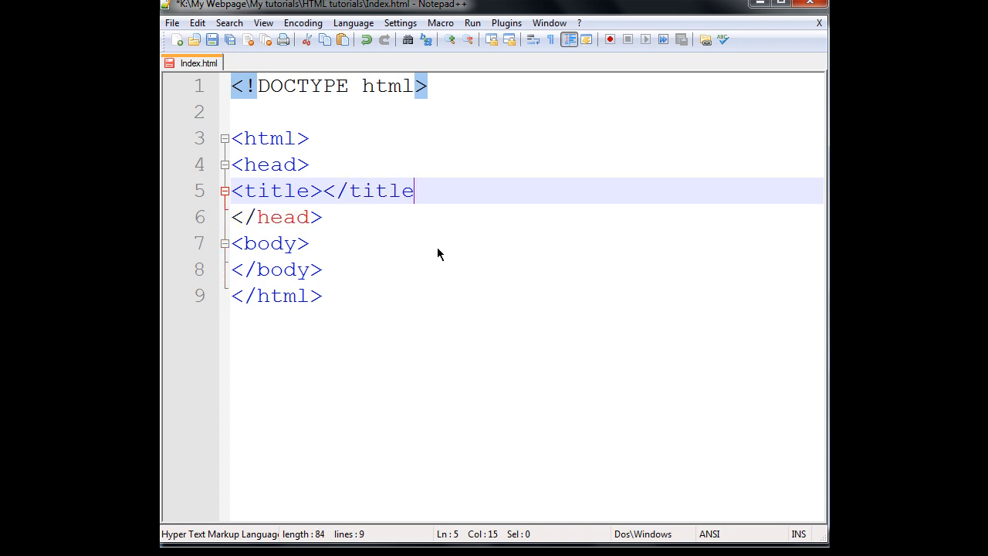
pyautogui.write('>')
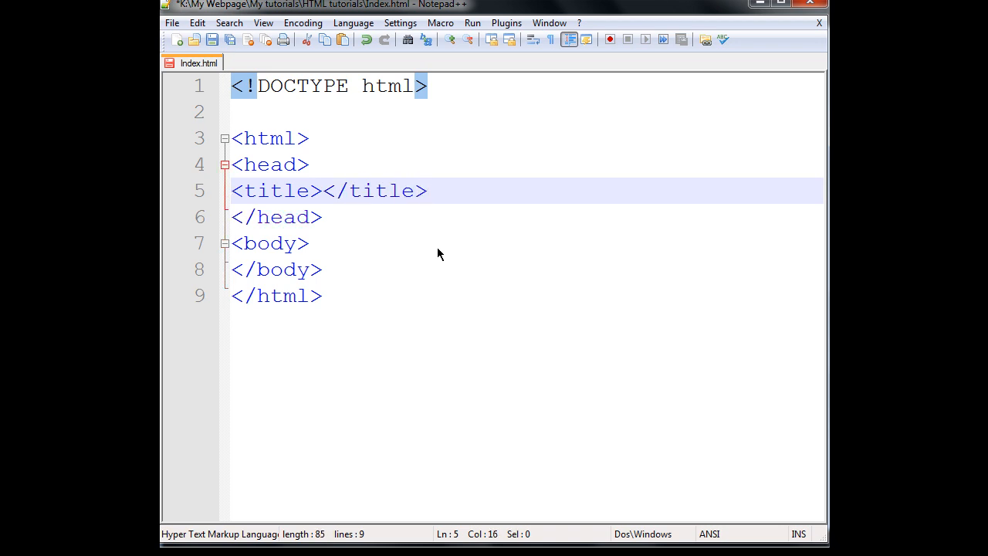
pyautogui.click(324, 191)
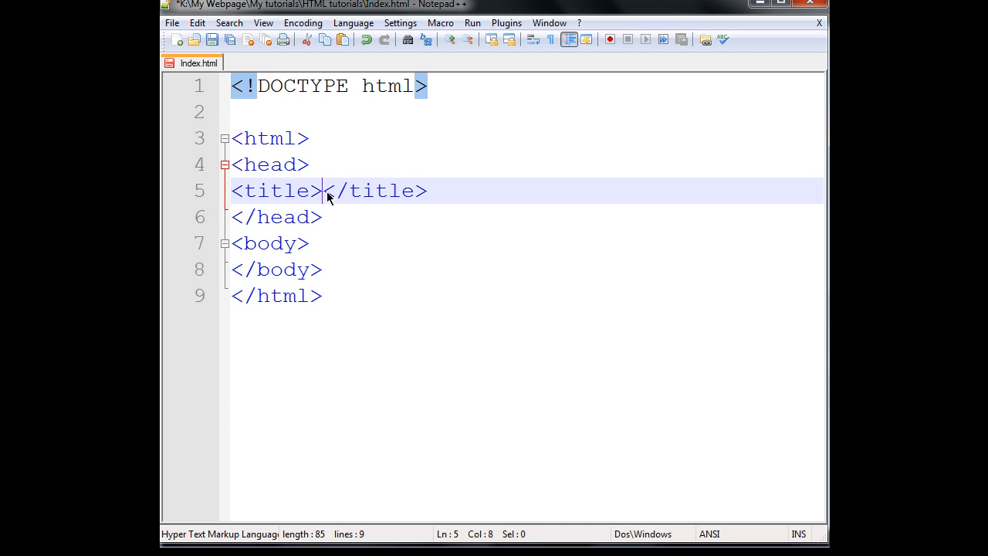
# Set the title to 'My first Website', save the file, and preview it in Chrome.
pyautogui.write('My')
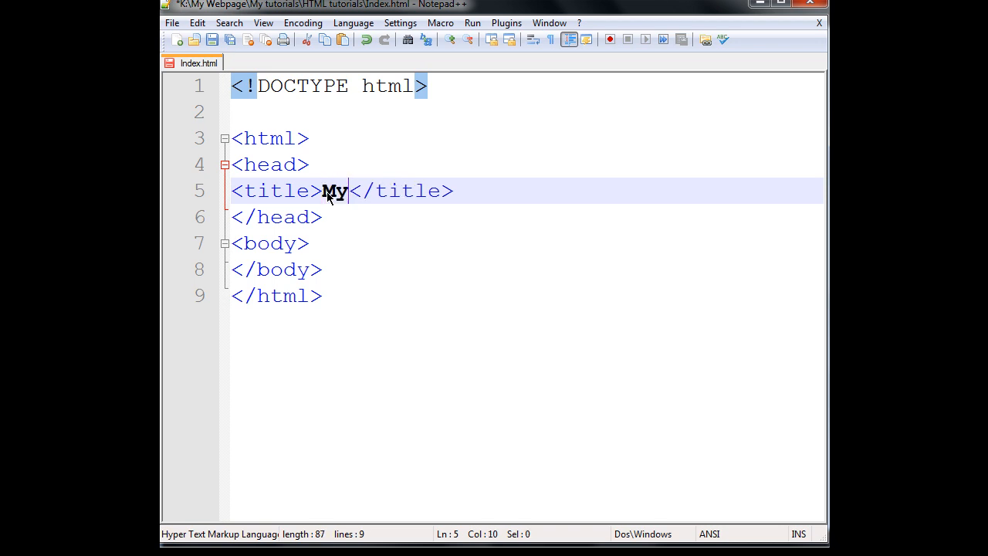
pyautogui.write('fir')
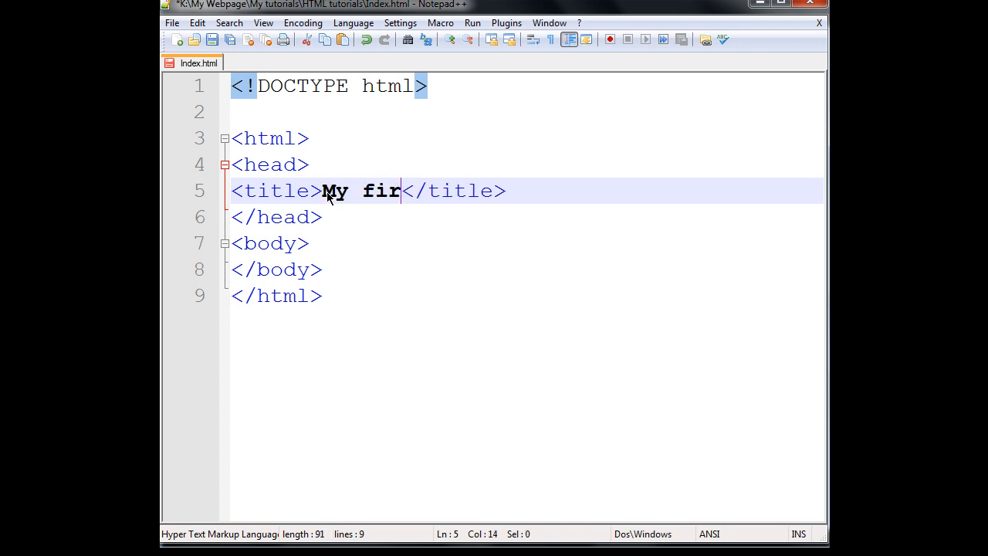
pyautogui.write('st Websit')
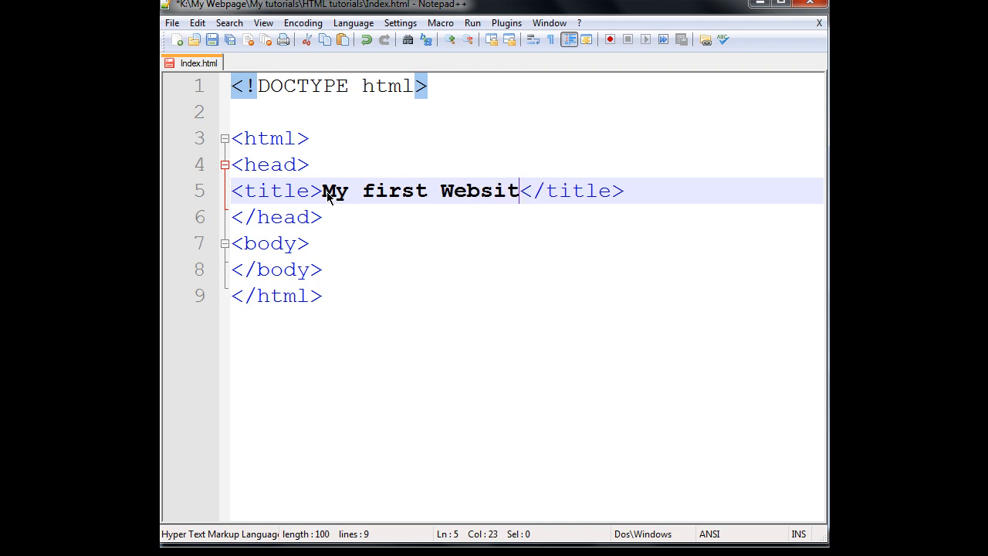
pyautogui.write('e')
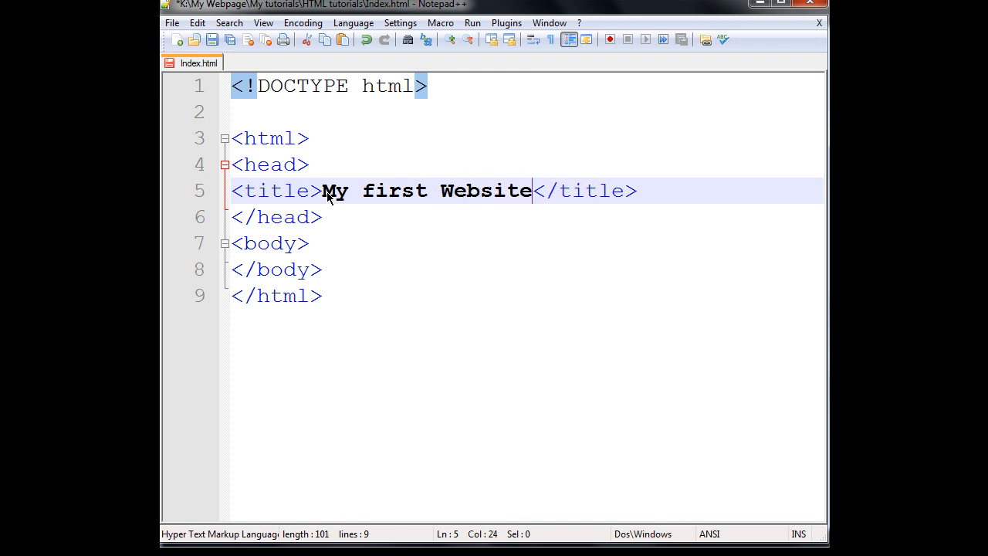
pyautogui.click(212, 40)
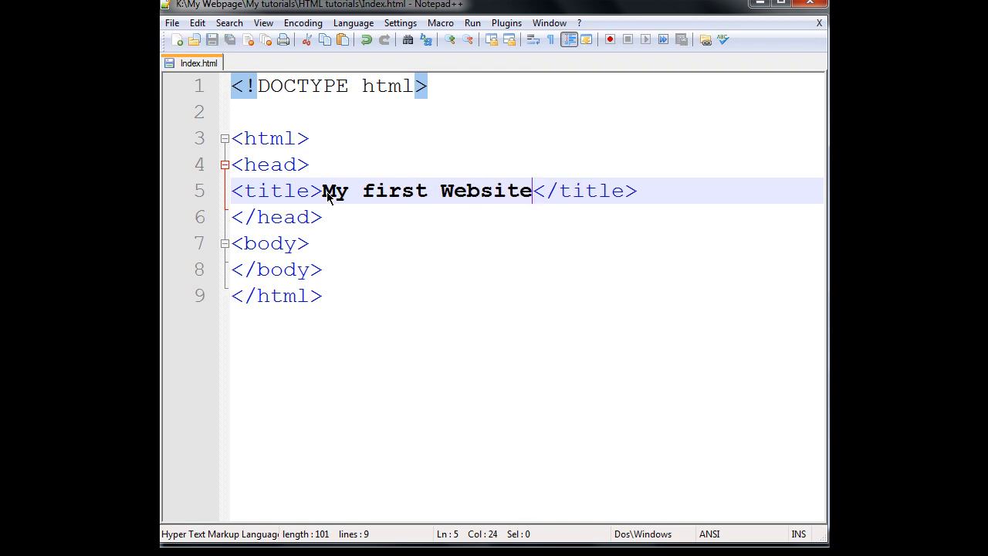
pyautogui.click(472, 23)
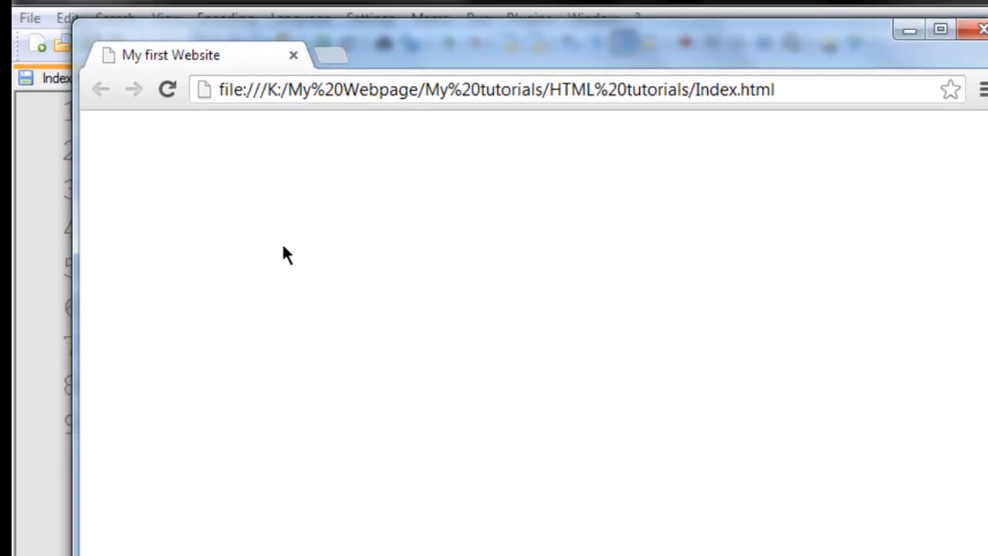
pyautogui.moveTo(216, 55)
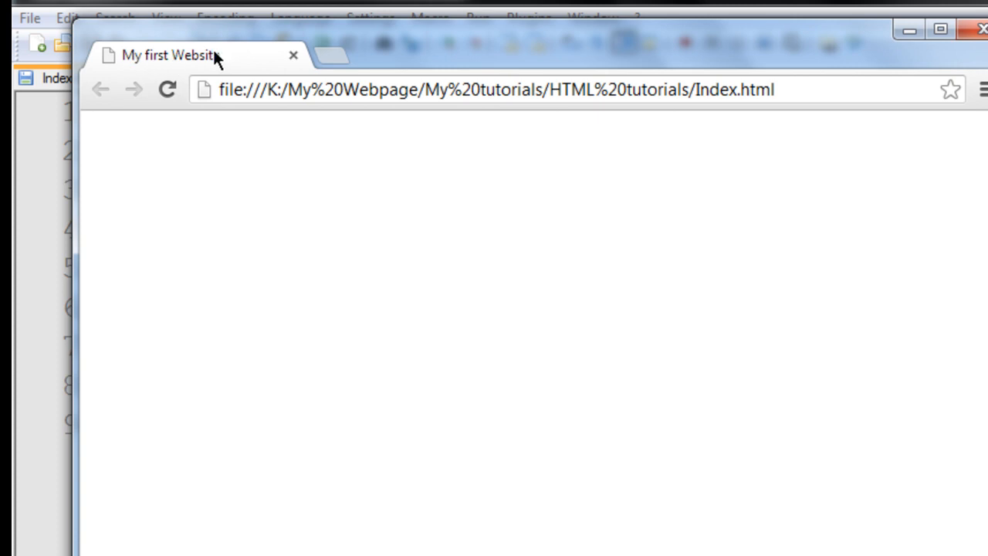
pyautogui.moveTo(130, 68)
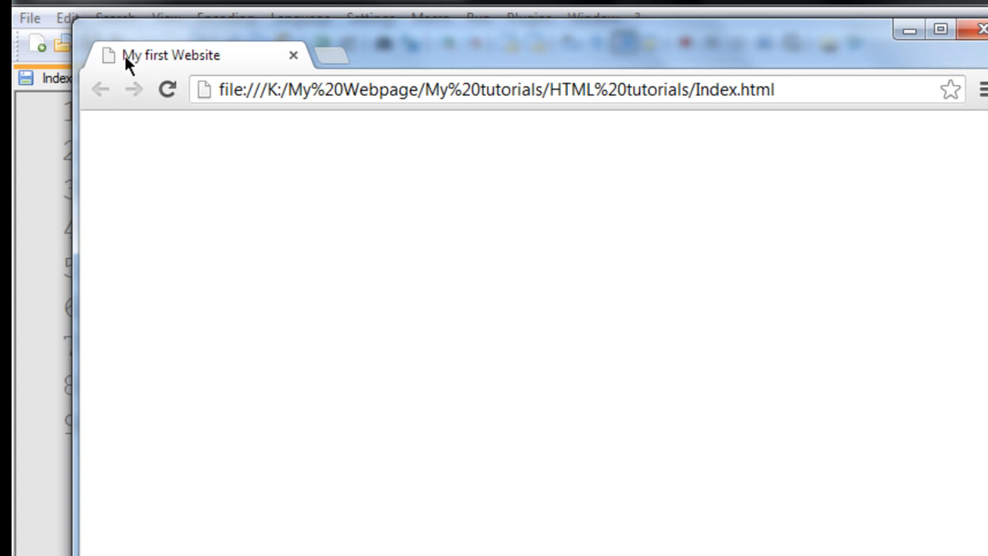
pyautogui.moveTo(720, 336)
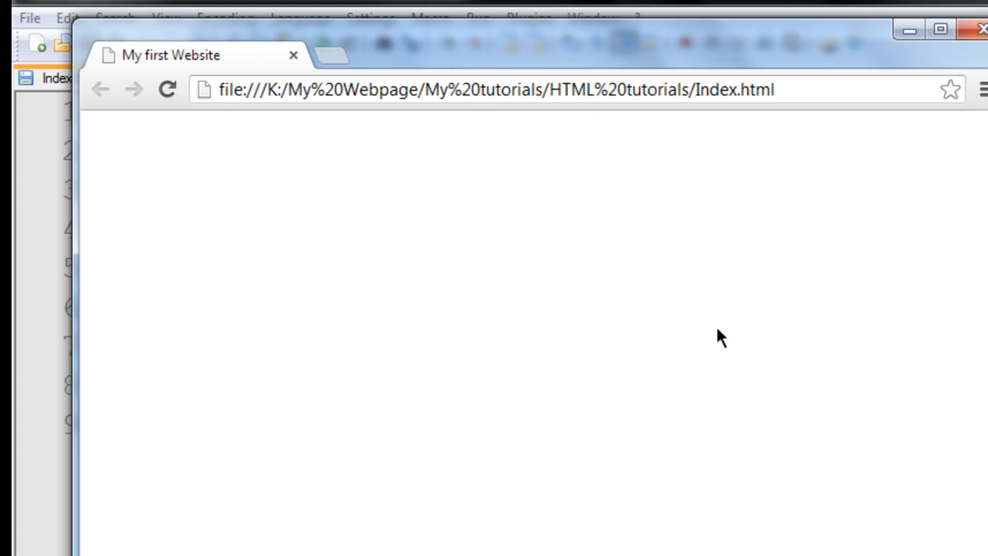
pyautogui.moveTo(559, 204)
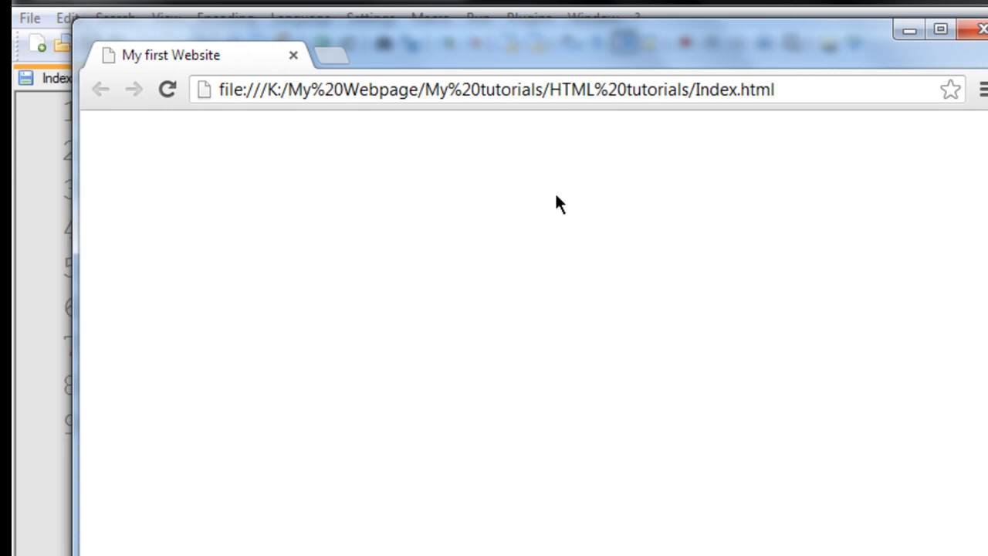
pyautogui.moveTo(420, 547)
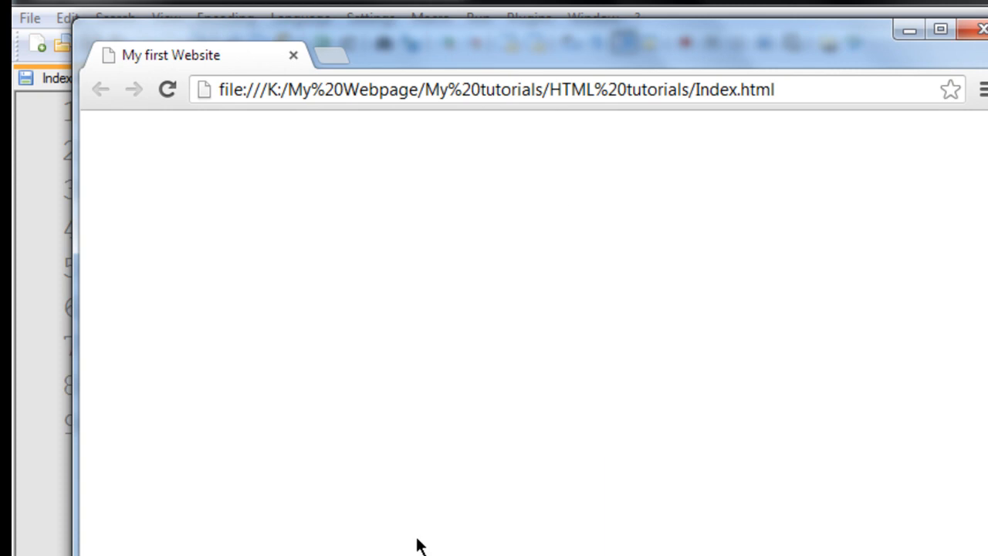
pyautogui.moveTo(896, 91)
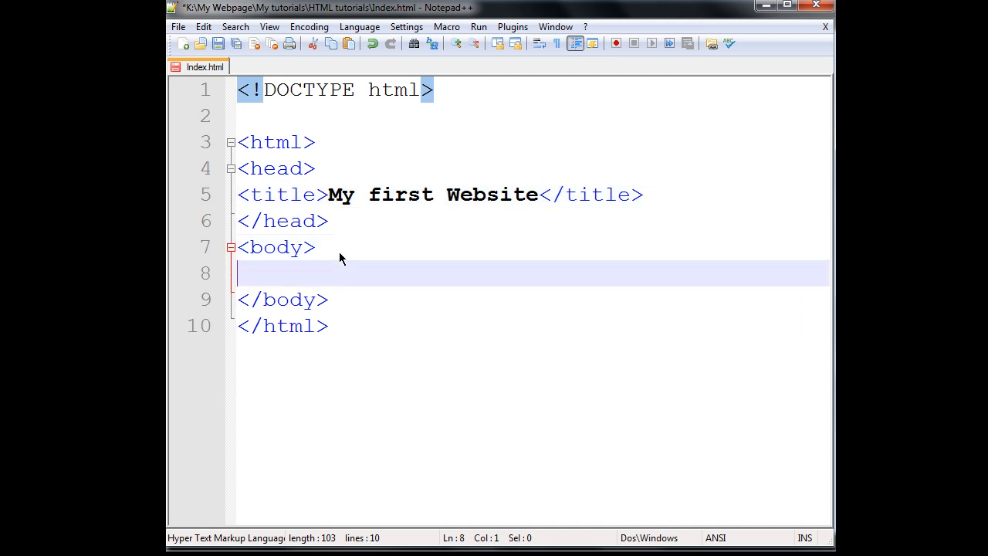
# Write 'hello there my name is Koza' between the body tags.
pyautogui.write('hello there my name is Ko')
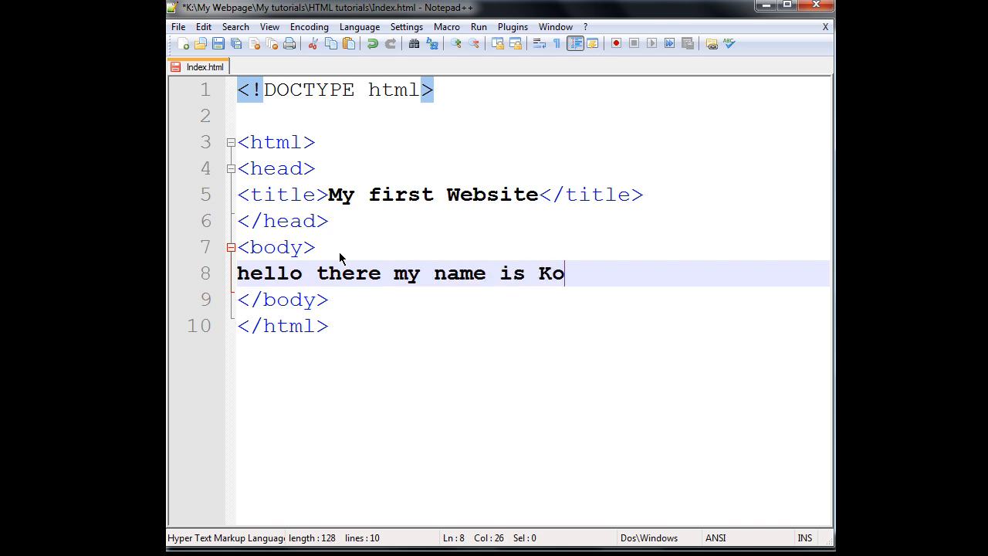
pyautogui.write('za')
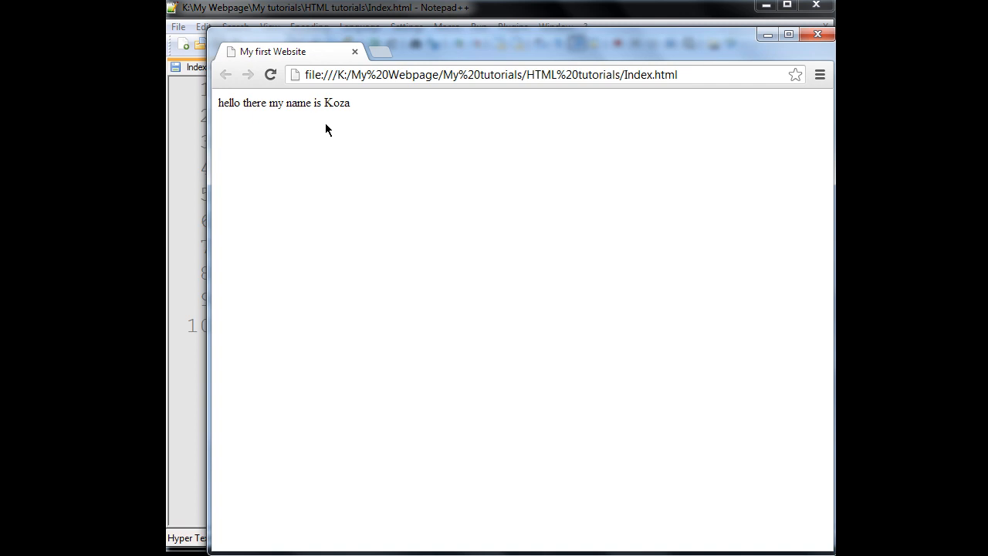
pyautogui.moveTo(370, 124)
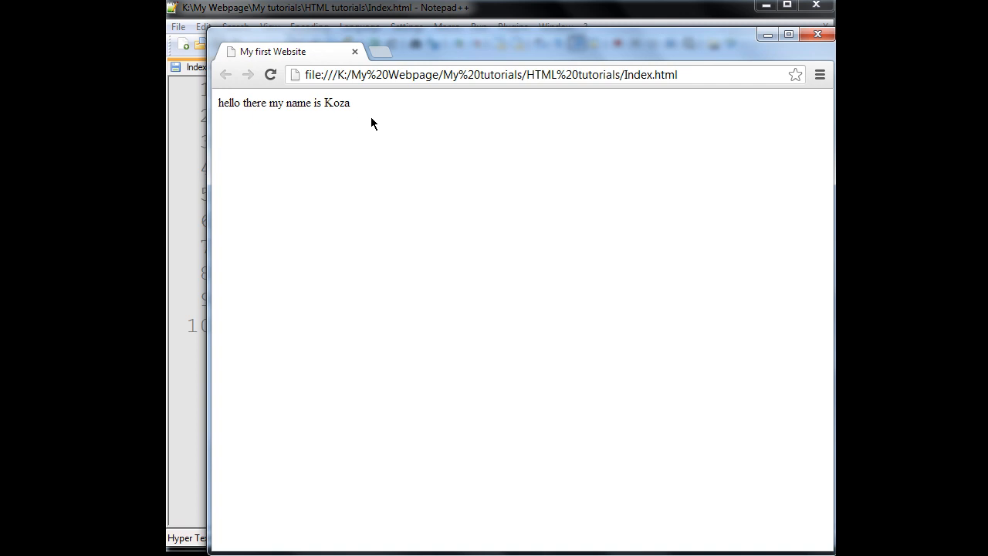
pyautogui.moveTo(754, 65)
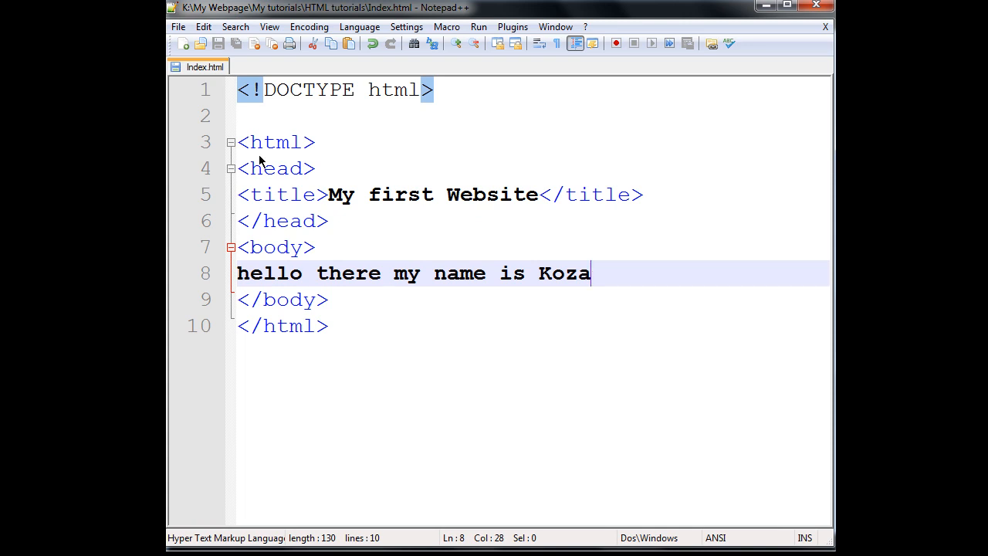
pyautogui.click(275, 142)
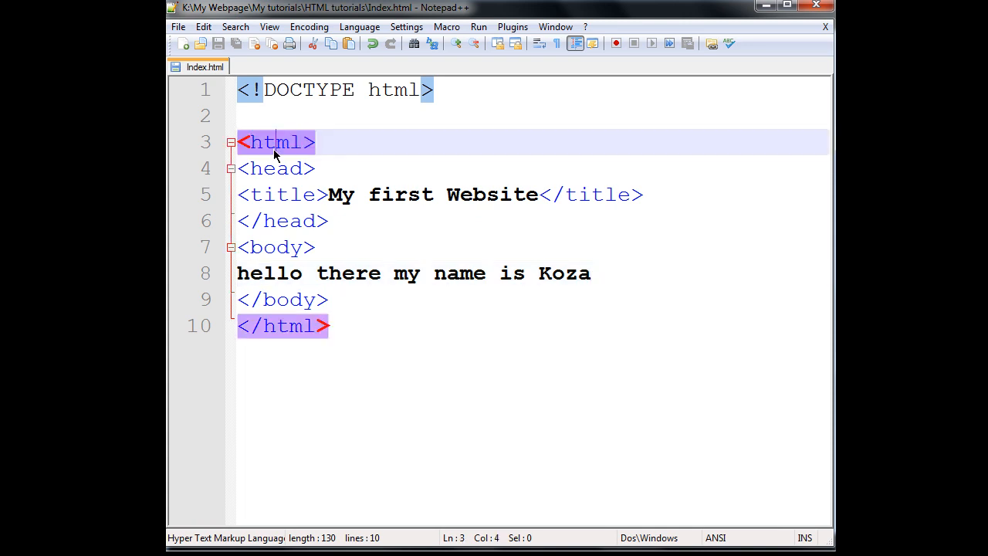
pyautogui.moveTo(346, 331)
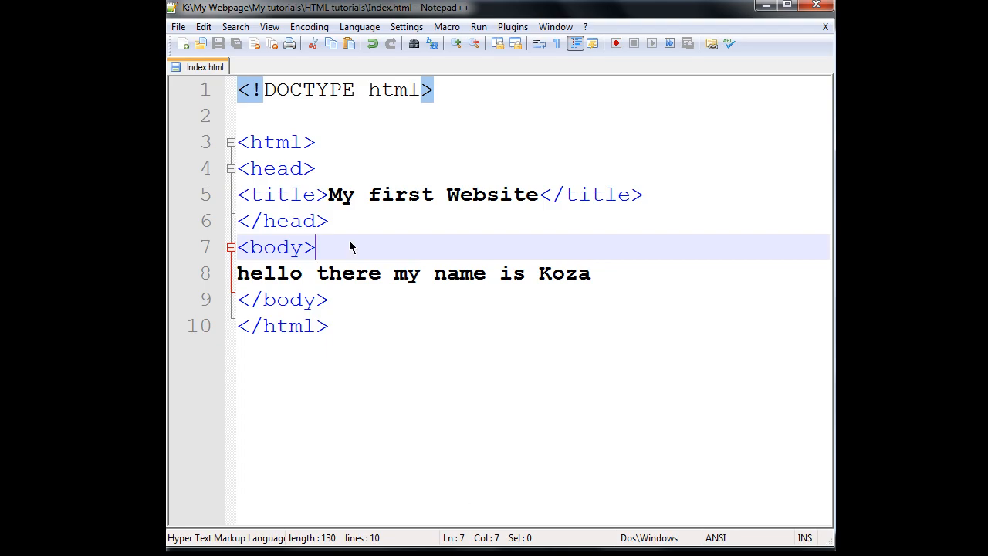
pyautogui.click(275, 142)
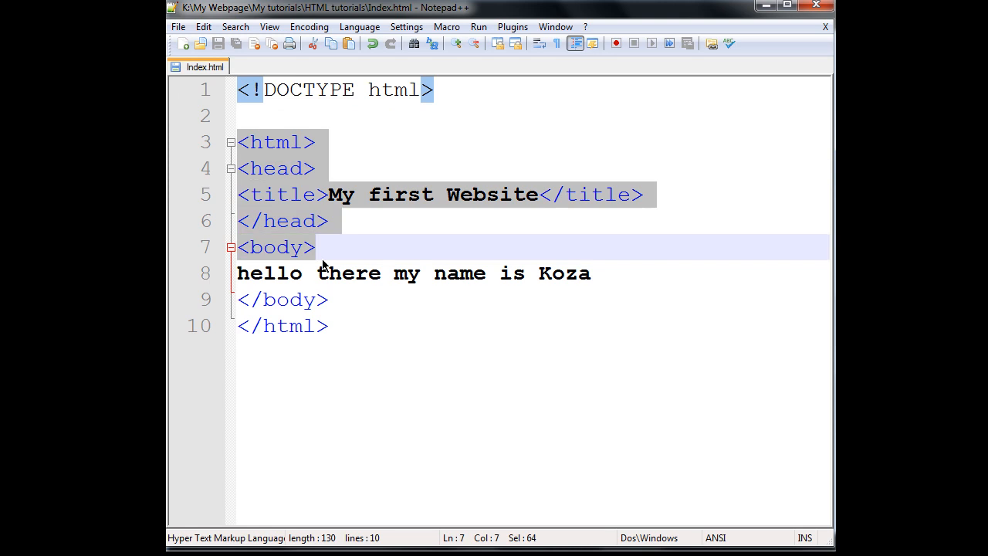
pyautogui.click(335, 326)
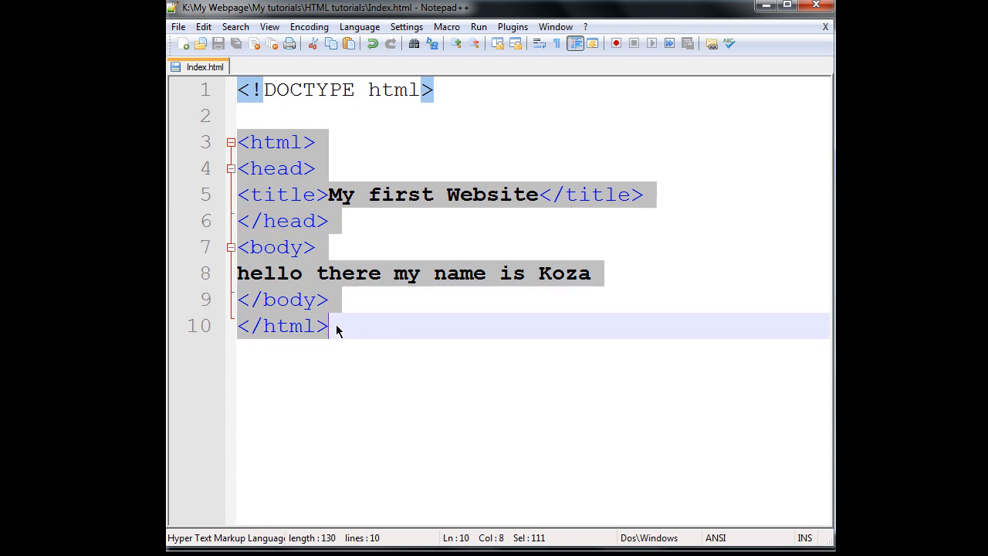
pyautogui.click(275, 168)
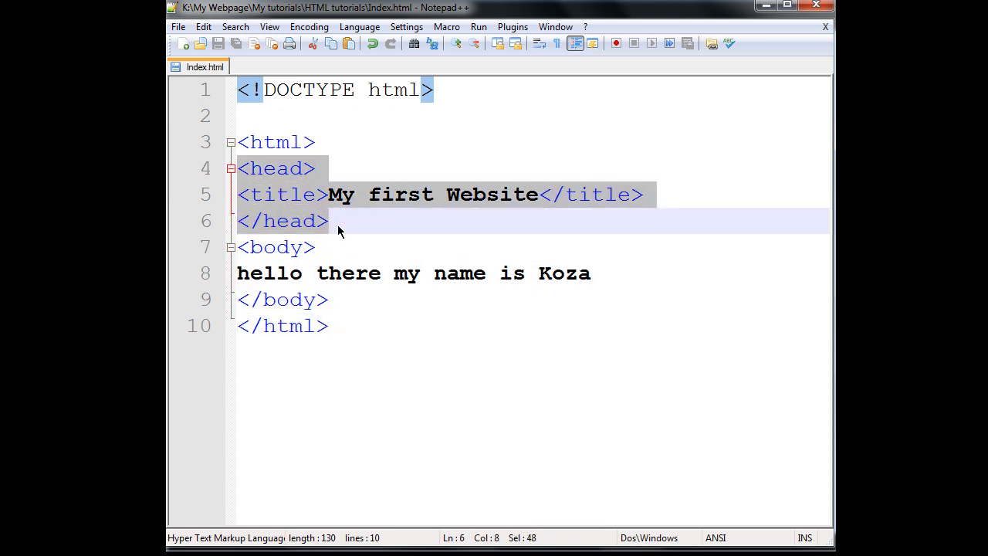
pyautogui.click(282, 194)
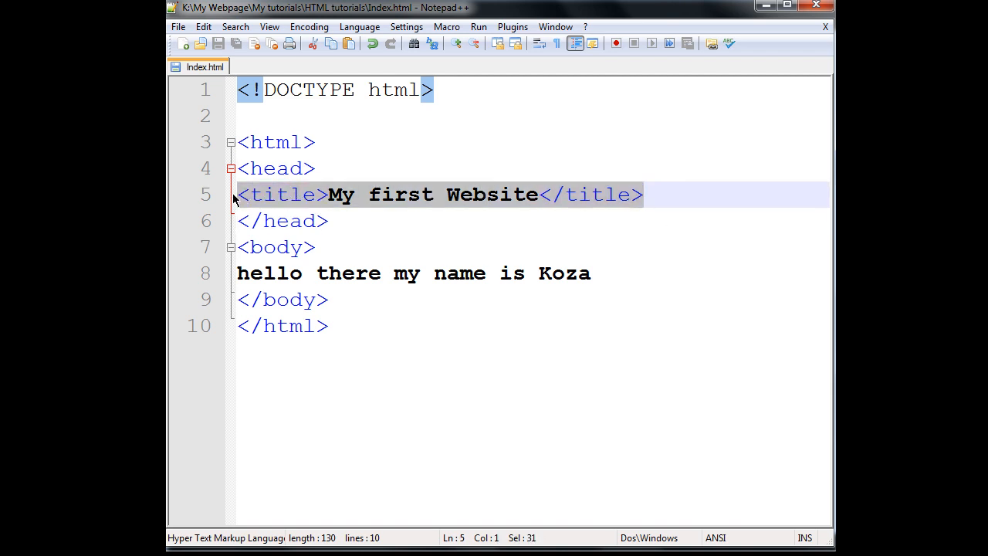
pyautogui.click(263, 247)
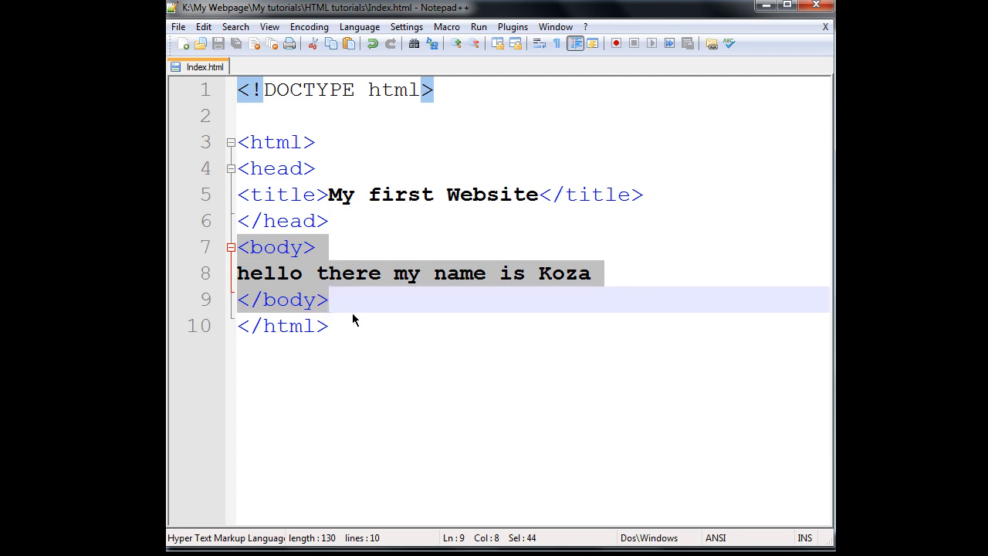
pyautogui.moveTo(366, 324)
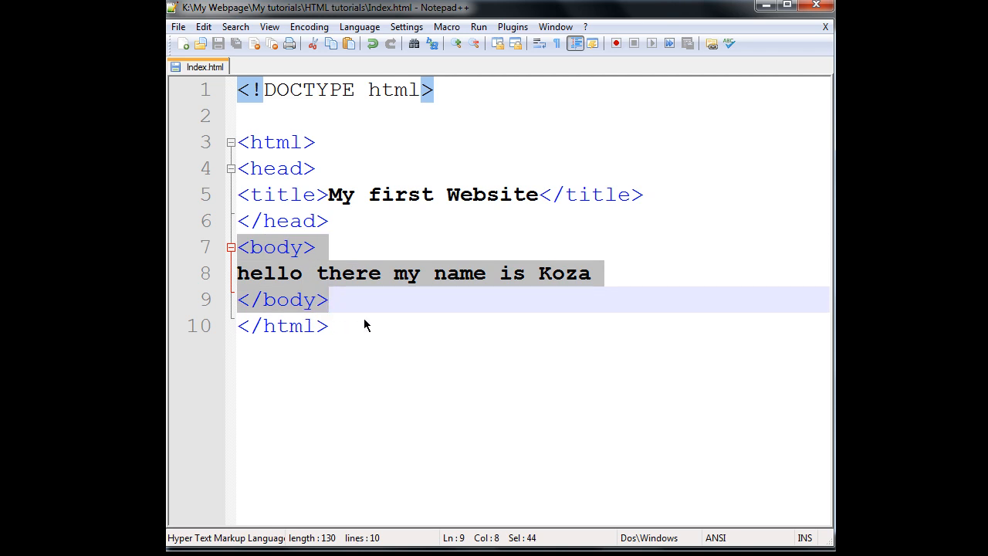
pyautogui.moveTo(365, 253)
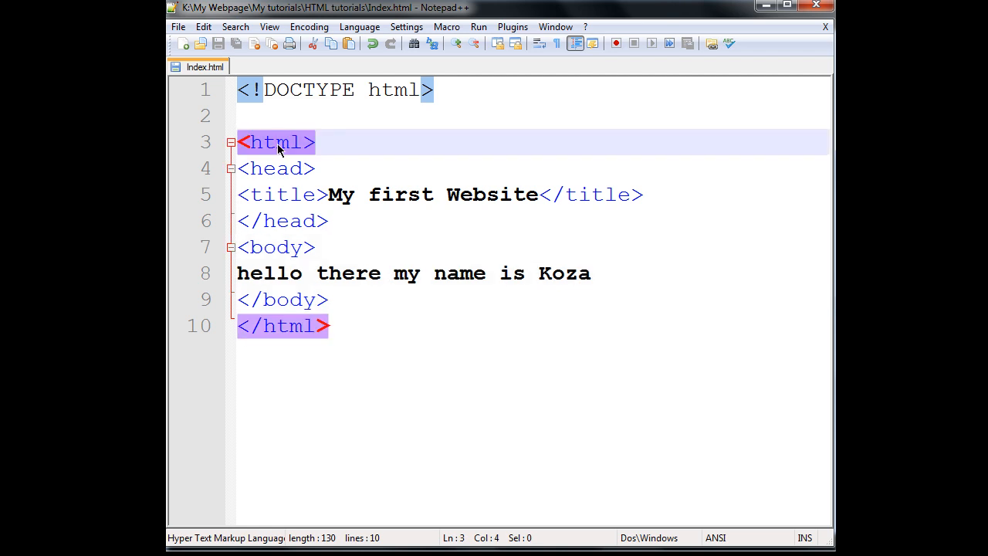
pyautogui.moveTo(282, 152)
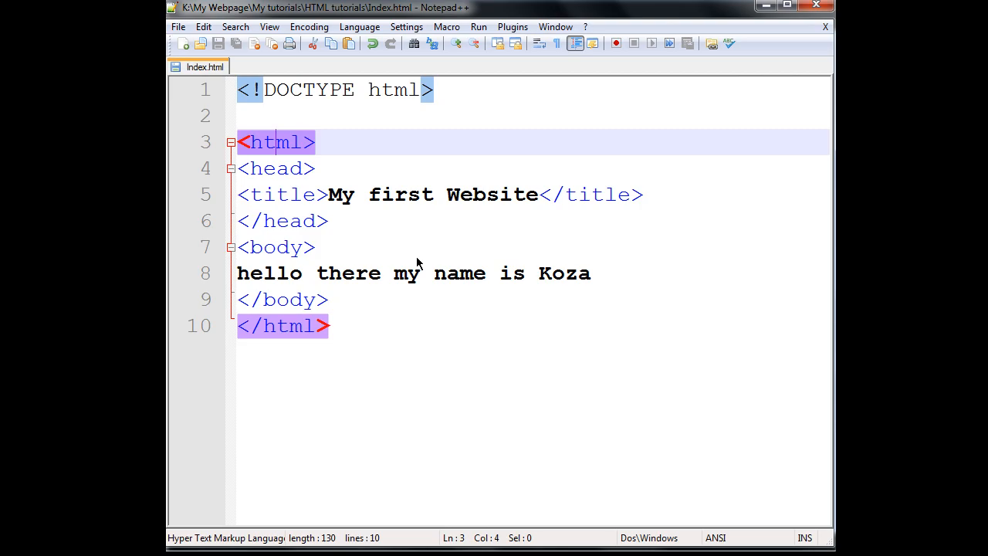
pyautogui.moveTo(278, 173)
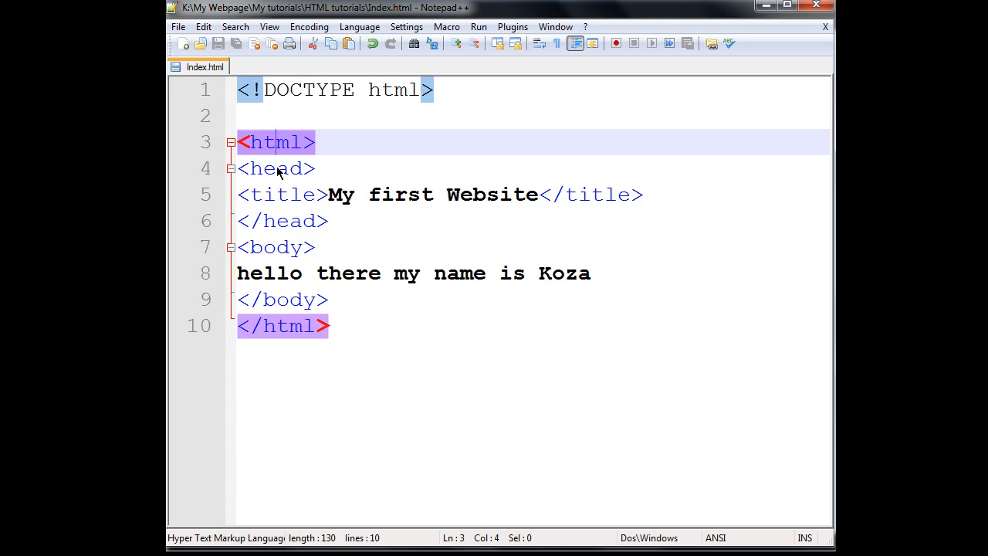